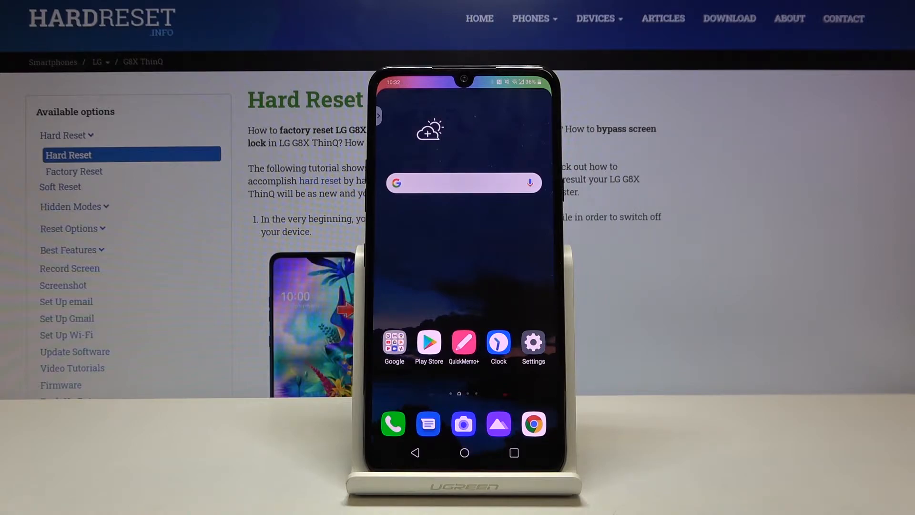
{"action": "left_click", "coordinate": [392, 423]}
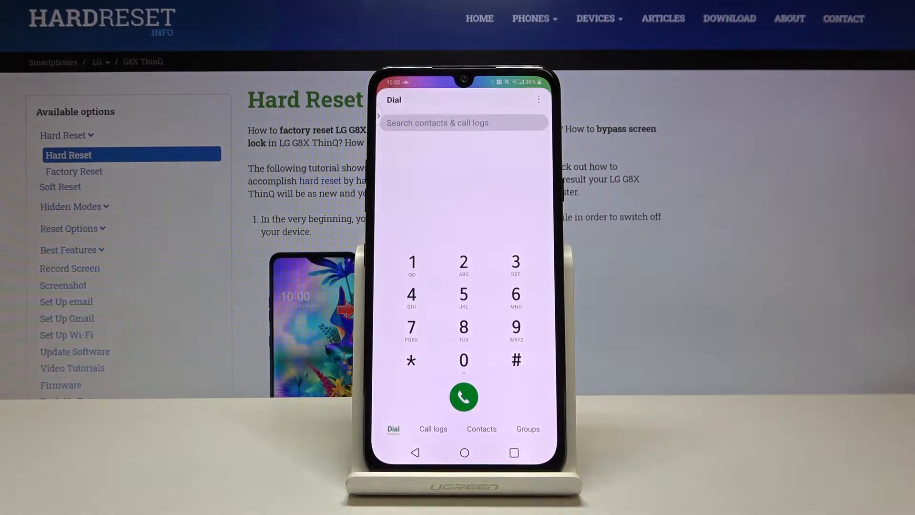
{"action": "left_click", "coordinate": [515, 359]}
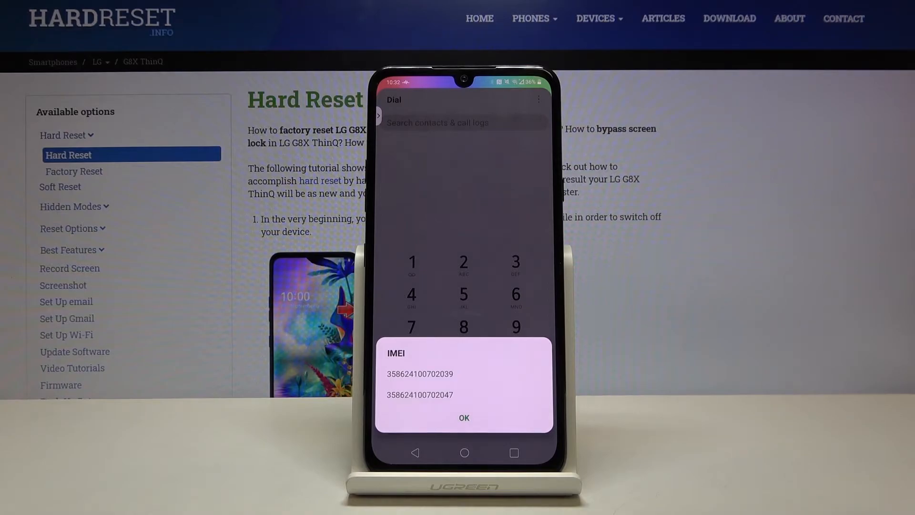
{"action": "left_click", "coordinate": [464, 417]}
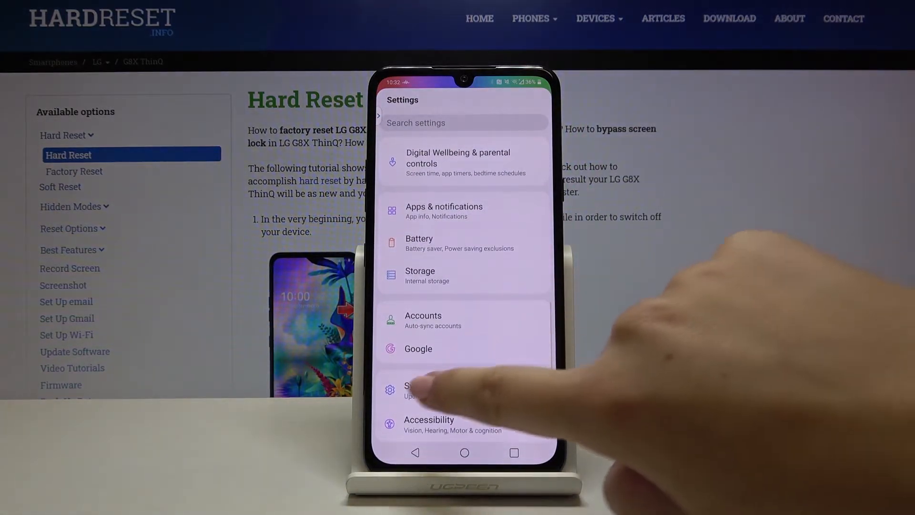
Open the System page in Settings, which lists About phone and Restart & reset.
{"action": "left_click", "coordinate": [415, 388]}
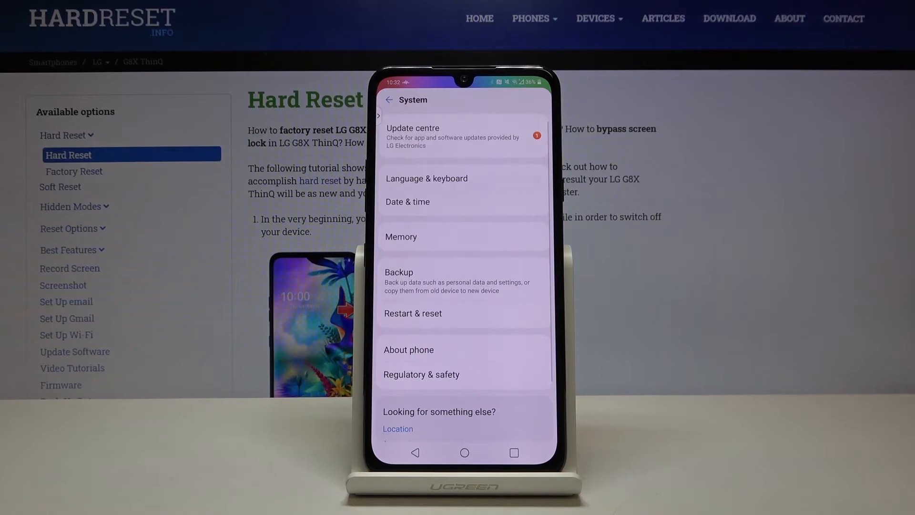